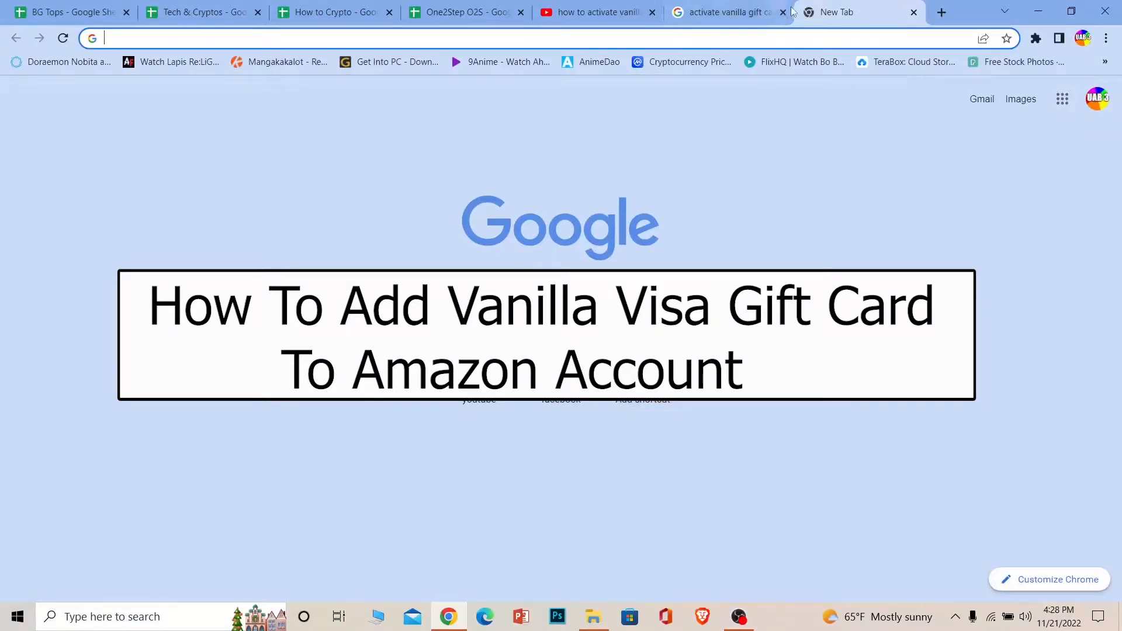
Close the 'activate vanilla gift card' search tab, leaving a blank new tab.
click(782, 12)
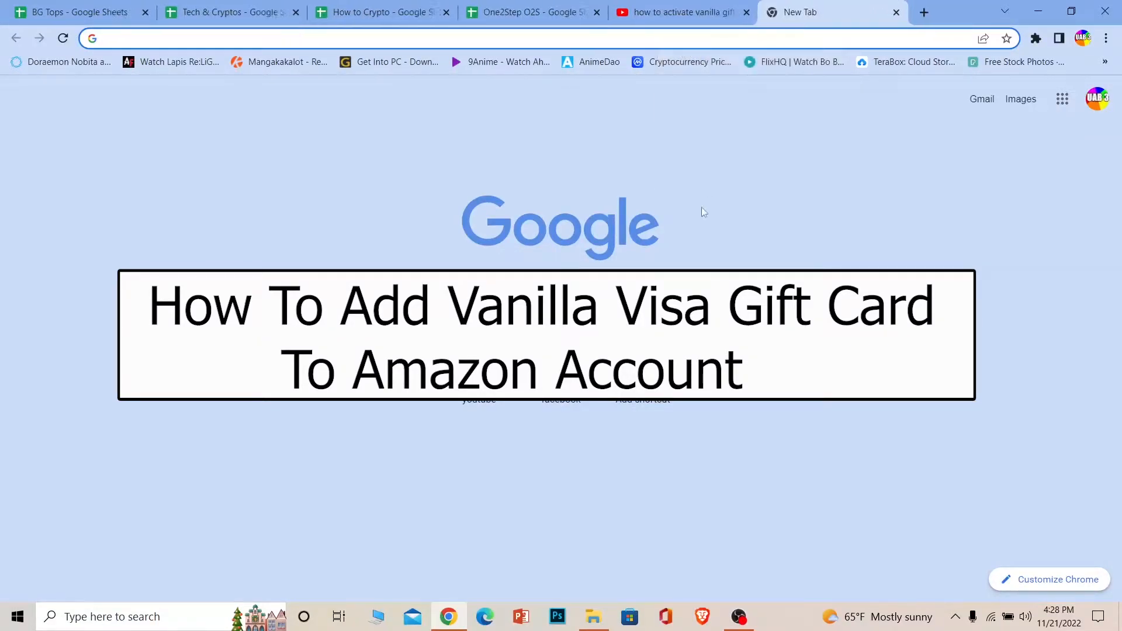
mouse_move(695, 165)
text(amazon.com)
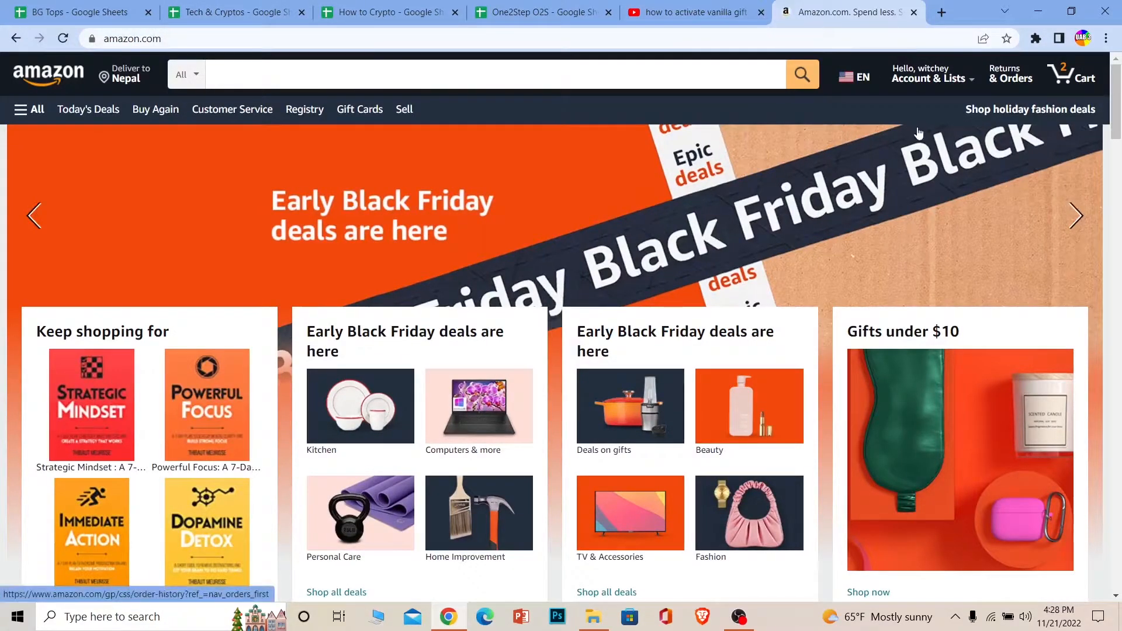
From the account overview reach Your Payments and start adding a credit or debit card.
click(929, 74)
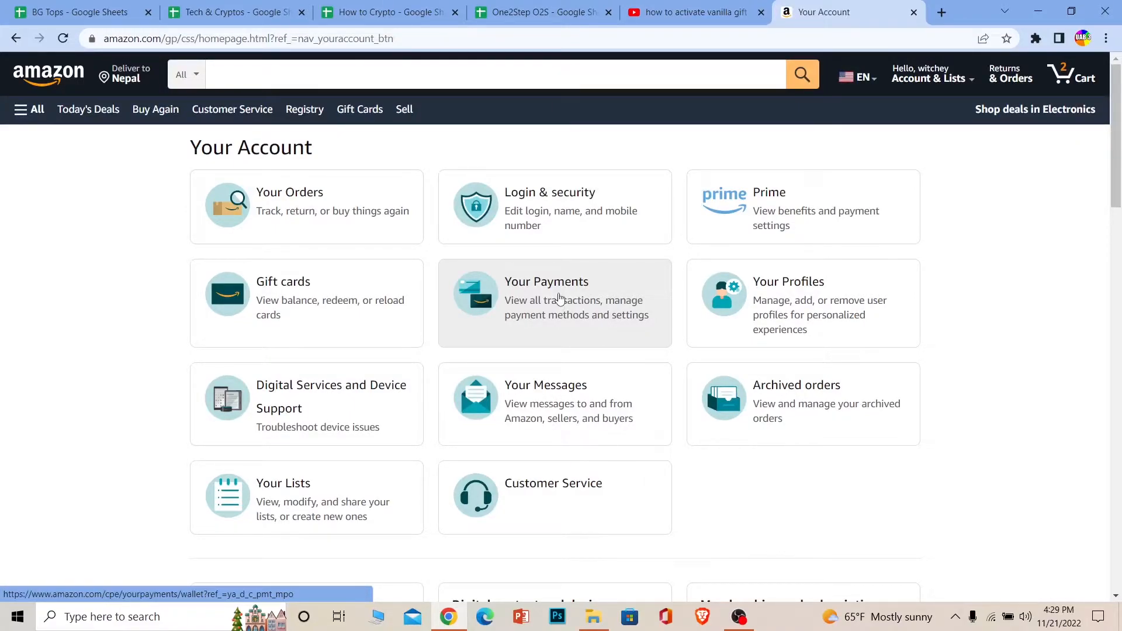
click(554, 296)
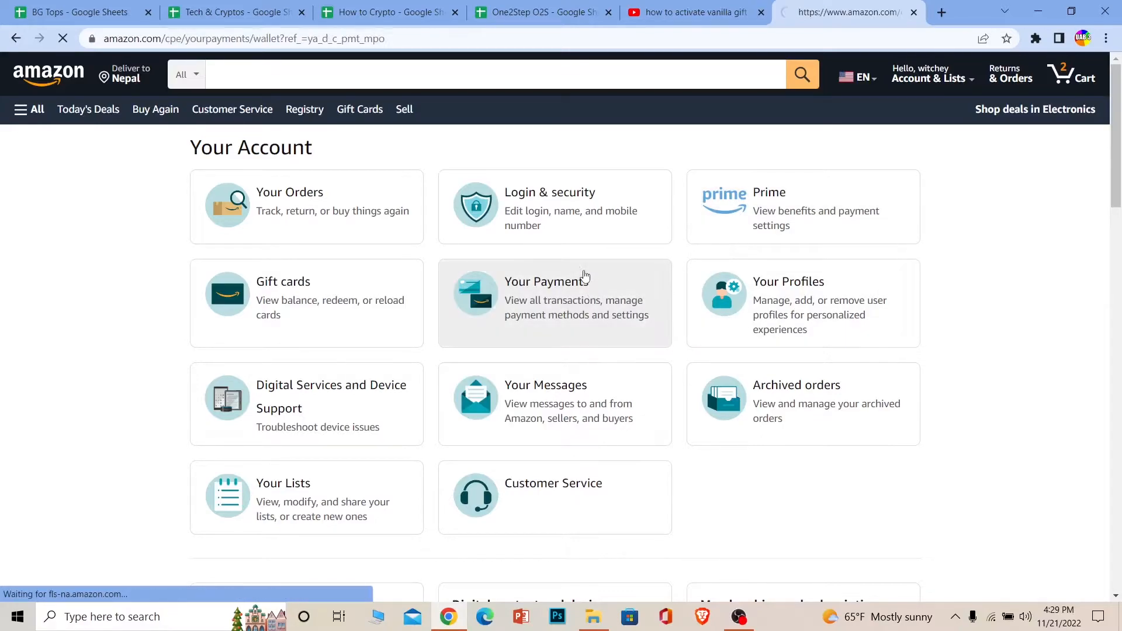
click(554, 297)
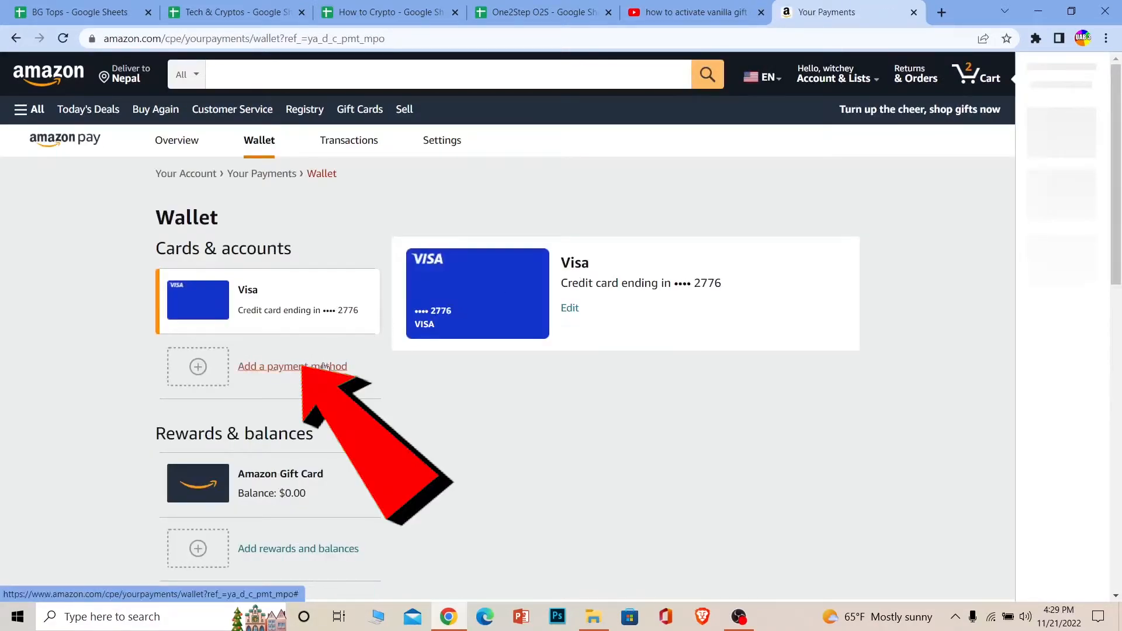
click(292, 366)
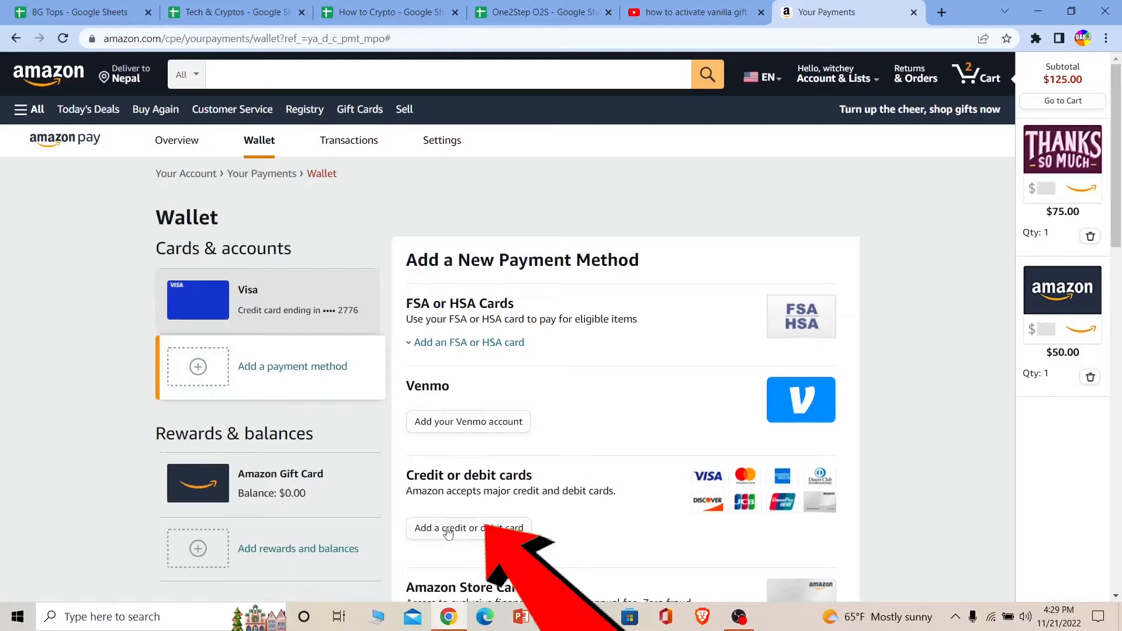
click(468, 528)
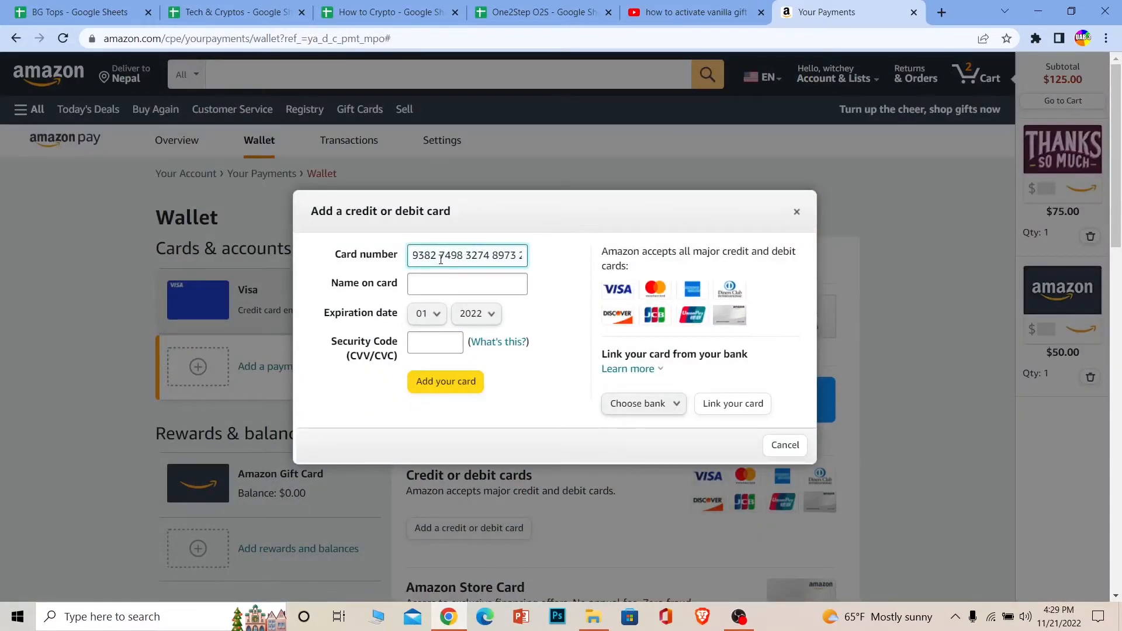
Enter 'vanilla' as the name on card and 123 as the security code.
click(466, 284)
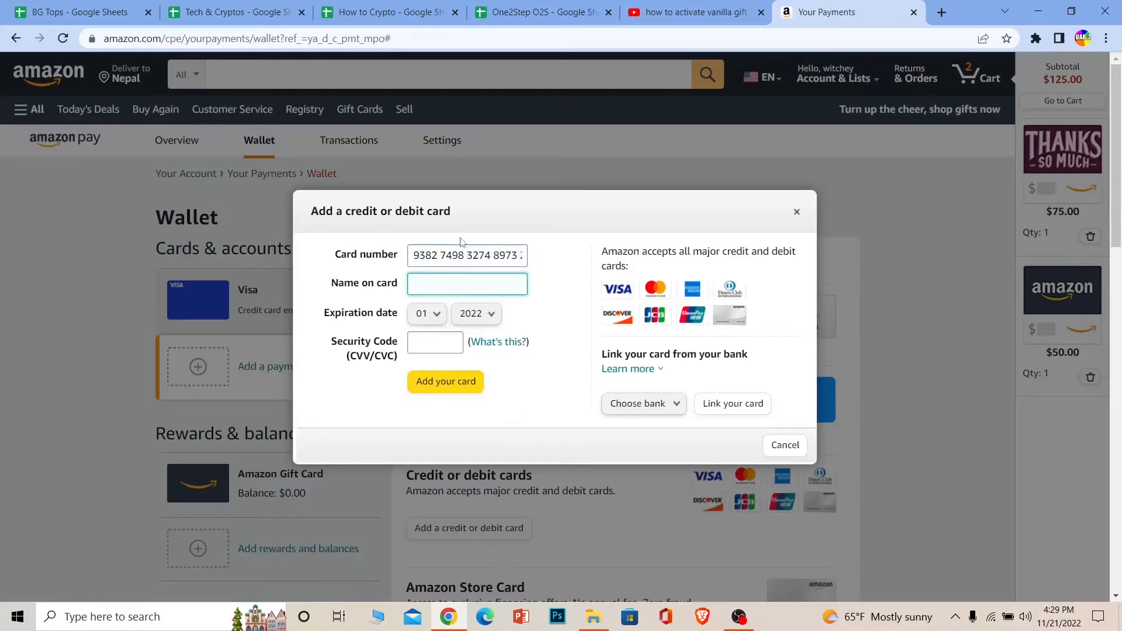
text(vanilla)
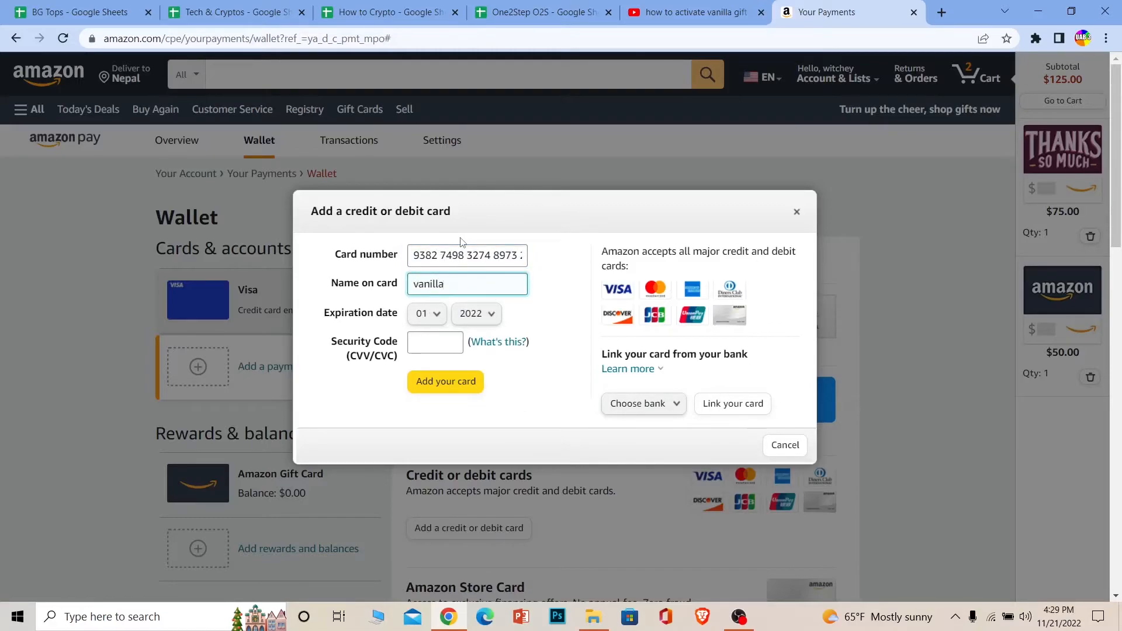
triple_click(467, 254)
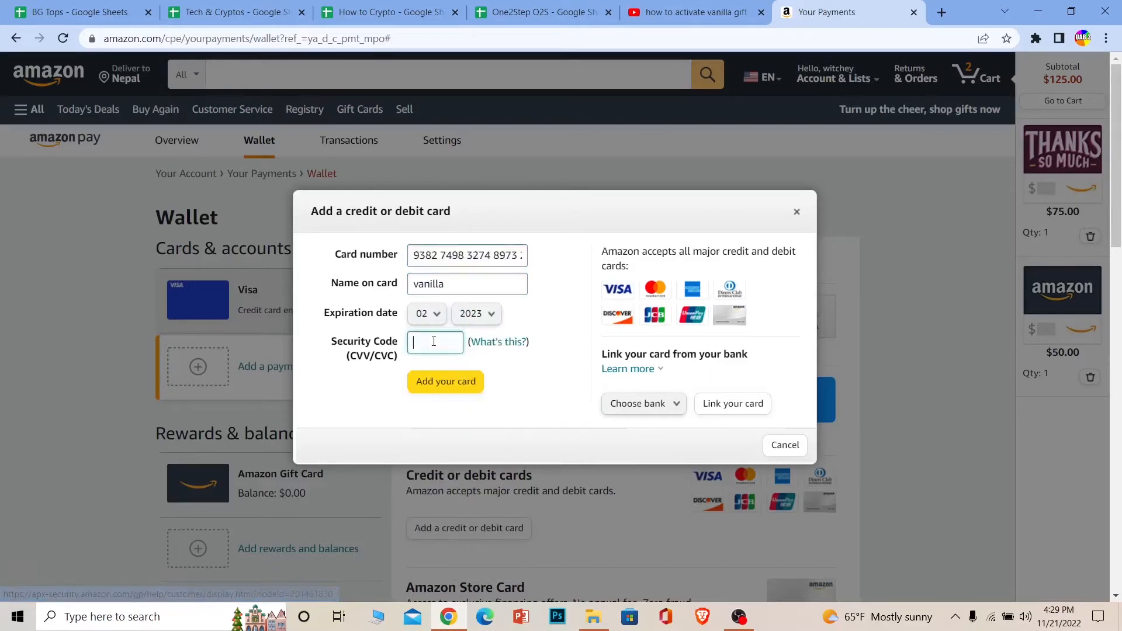
text(123)
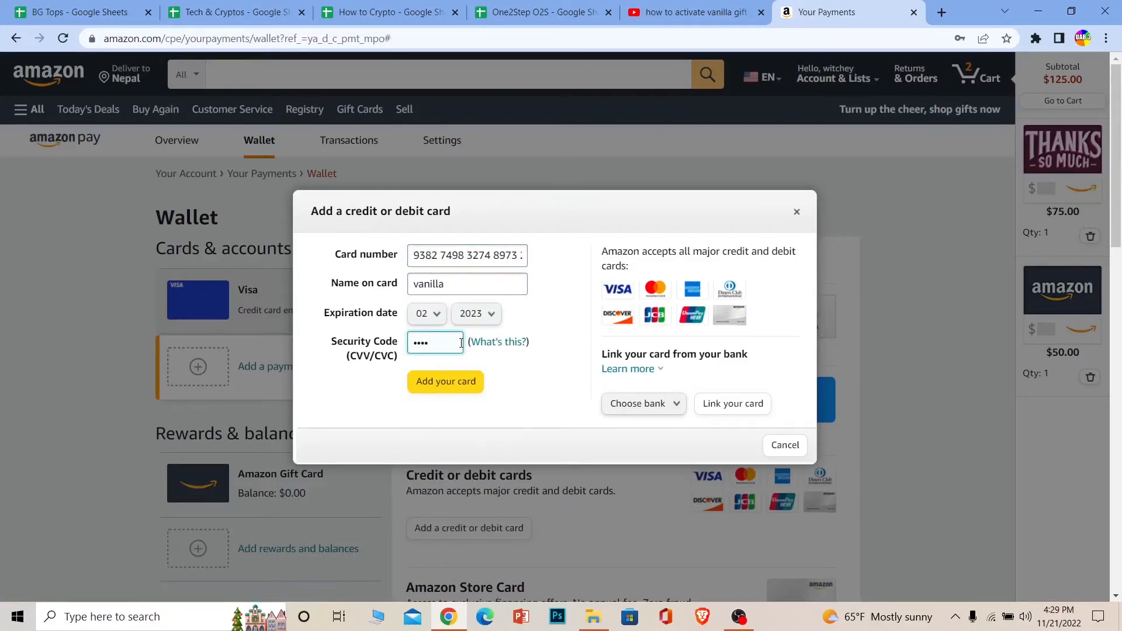